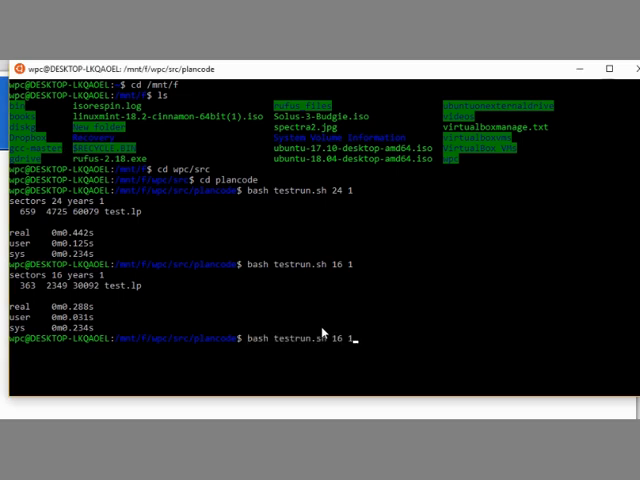
Edit the command to 'bash testrun.sh 20 1' for 20 sectors over 1 year
{"action": "key", "text": "BackSpace"}
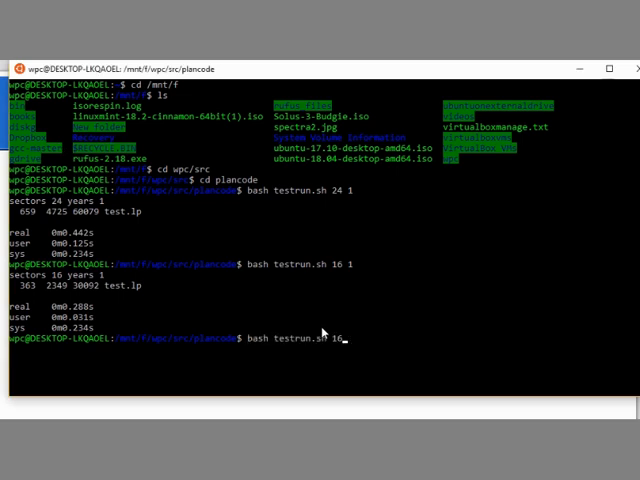
{"action": "key", "text": "BackSpace"}
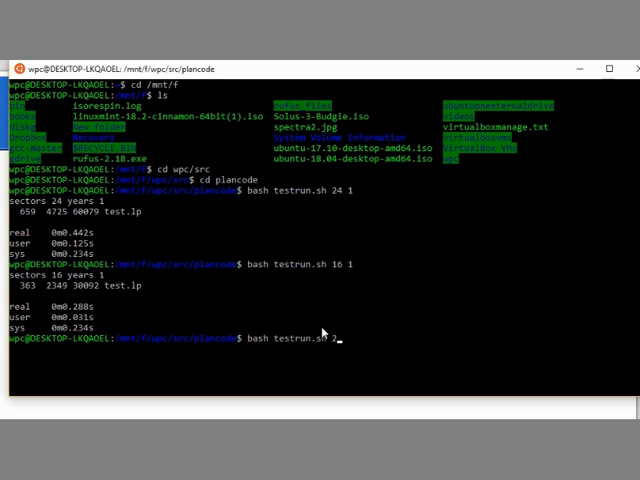
{"action": "type", "text": "0 1"}
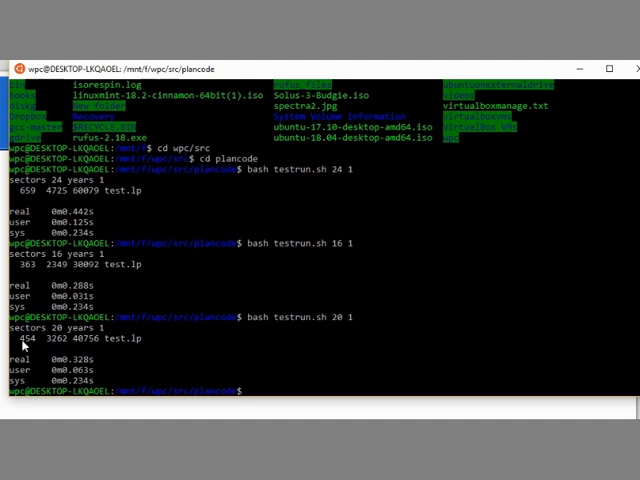
{"action": "mouse_move", "coordinate": [75, 369]}
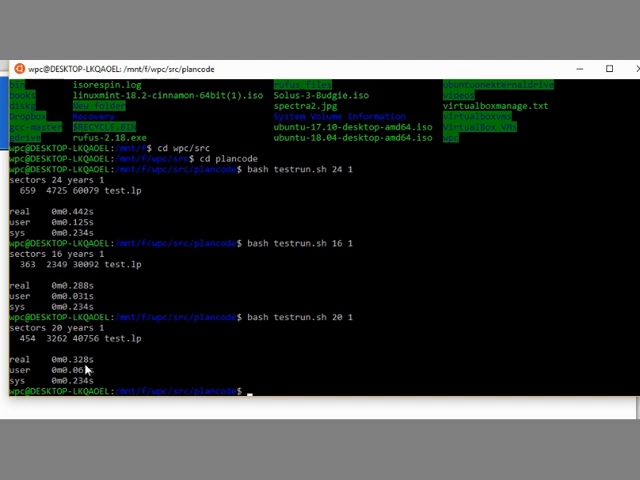
{"action": "mouse_move", "coordinate": [88, 368]}
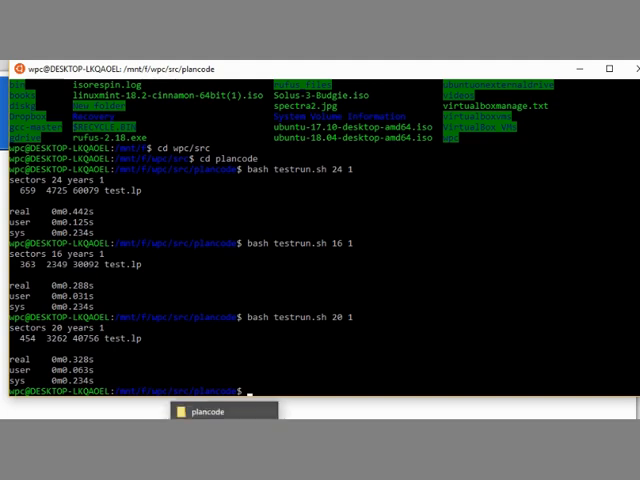
Bring up the plancode folder and open the testflow.csv flow table
{"action": "left_click", "coordinate": [222, 412]}
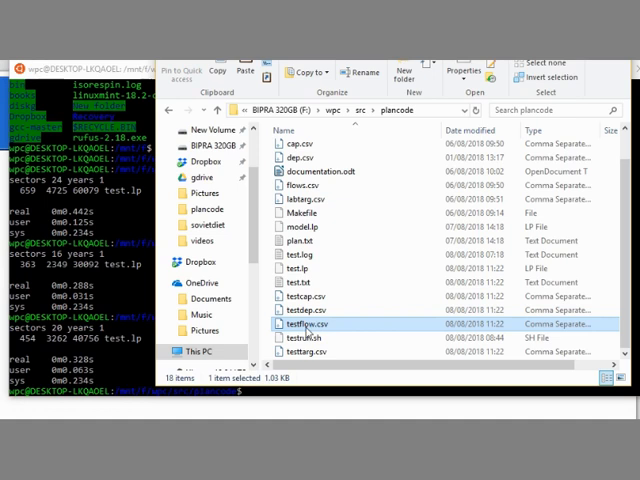
{"action": "double_click", "coordinate": [315, 324]}
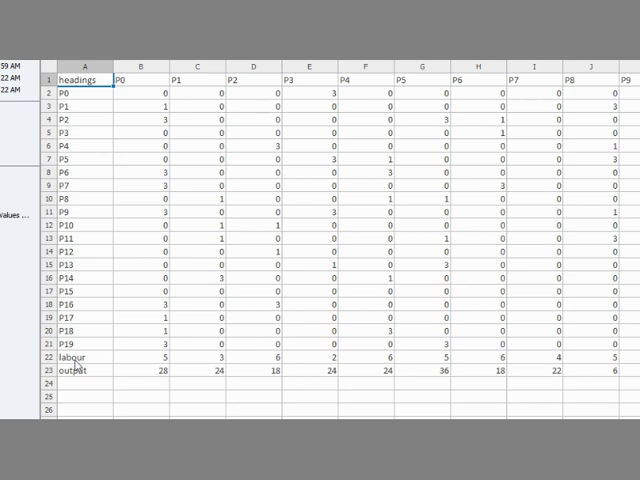
{"action": "mouse_move", "coordinate": [190, 137]}
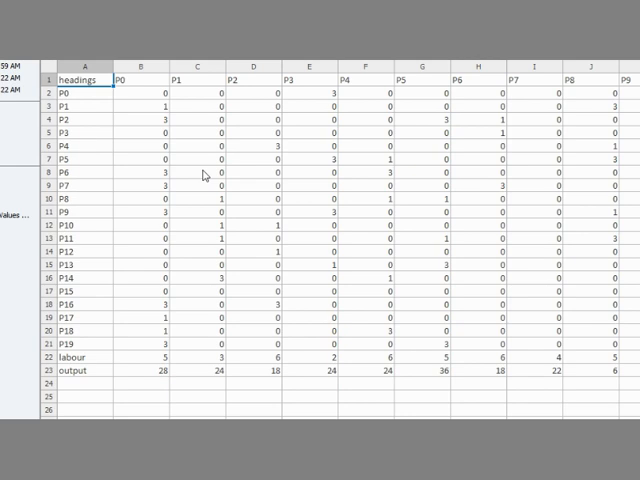
{"action": "mouse_move", "coordinate": [202, 175]}
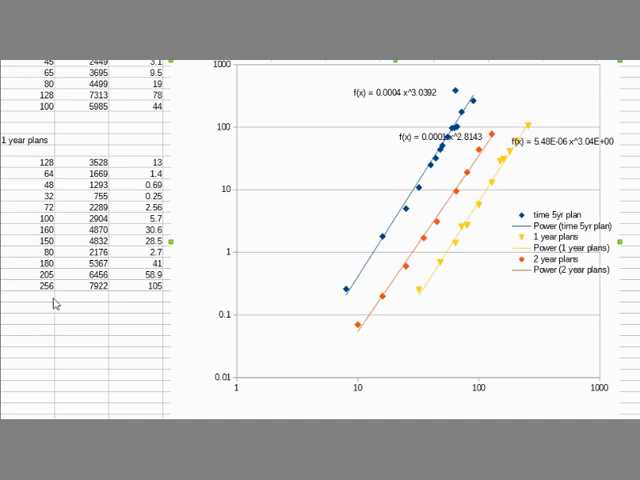
{"action": "mouse_move", "coordinate": [147, 297]}
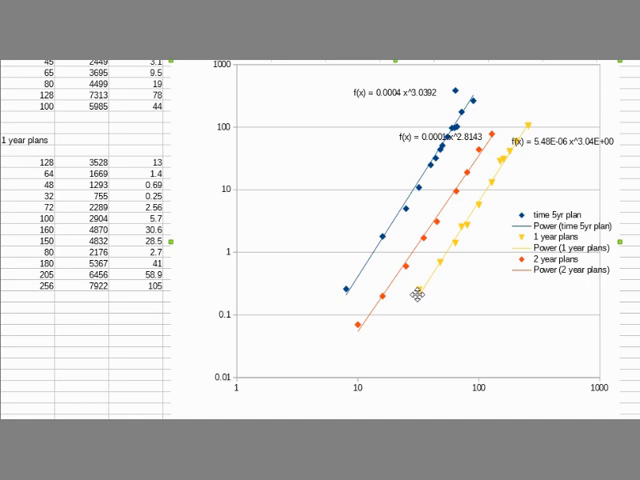
{"action": "mouse_move", "coordinate": [190, 375]}
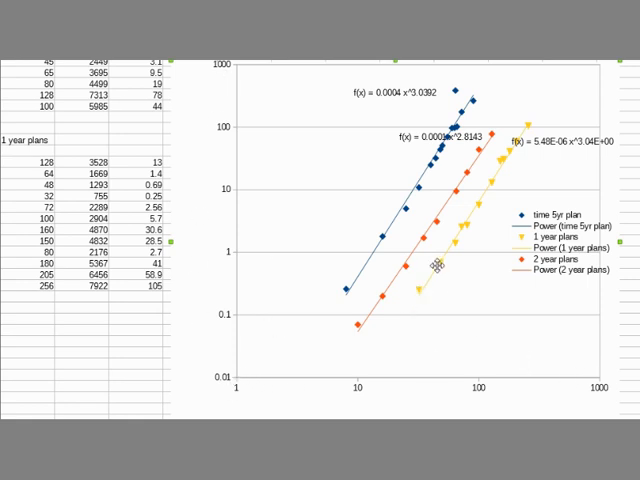
{"action": "mouse_move", "coordinate": [530, 123]}
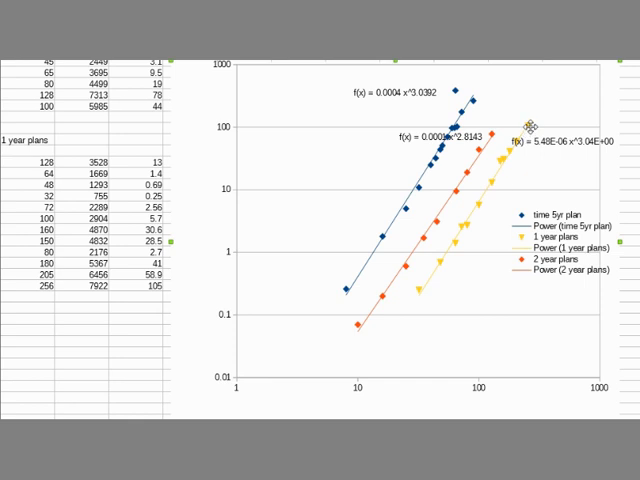